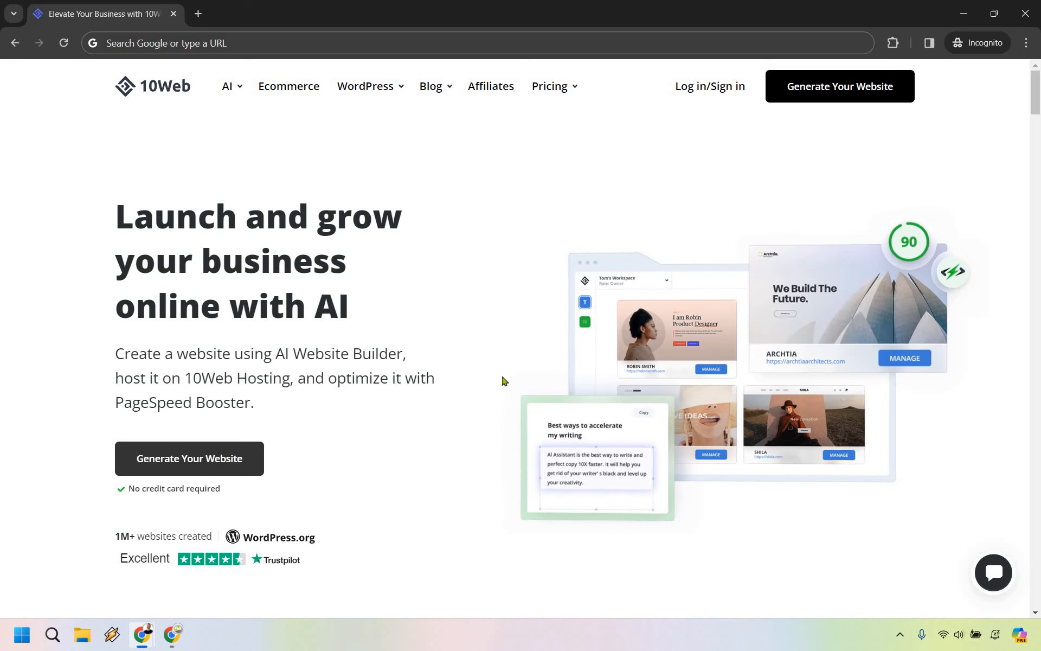
Start generating a new website from the getting-started page
{"action": "left_click", "coordinate": [189, 458]}
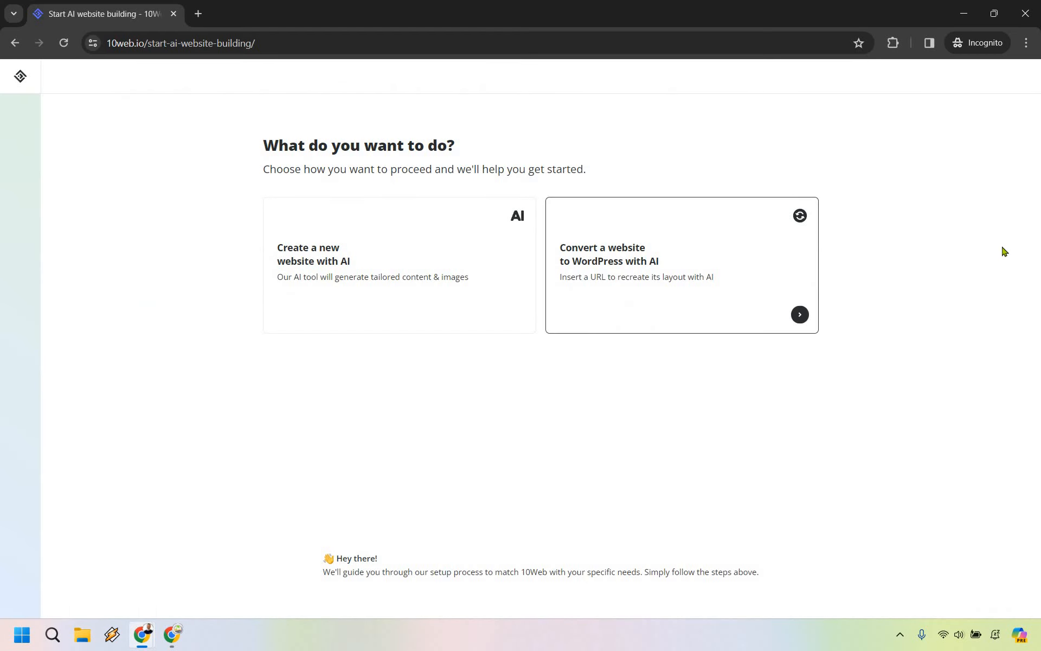
{"action": "mouse_move", "coordinate": [1005, 249]}
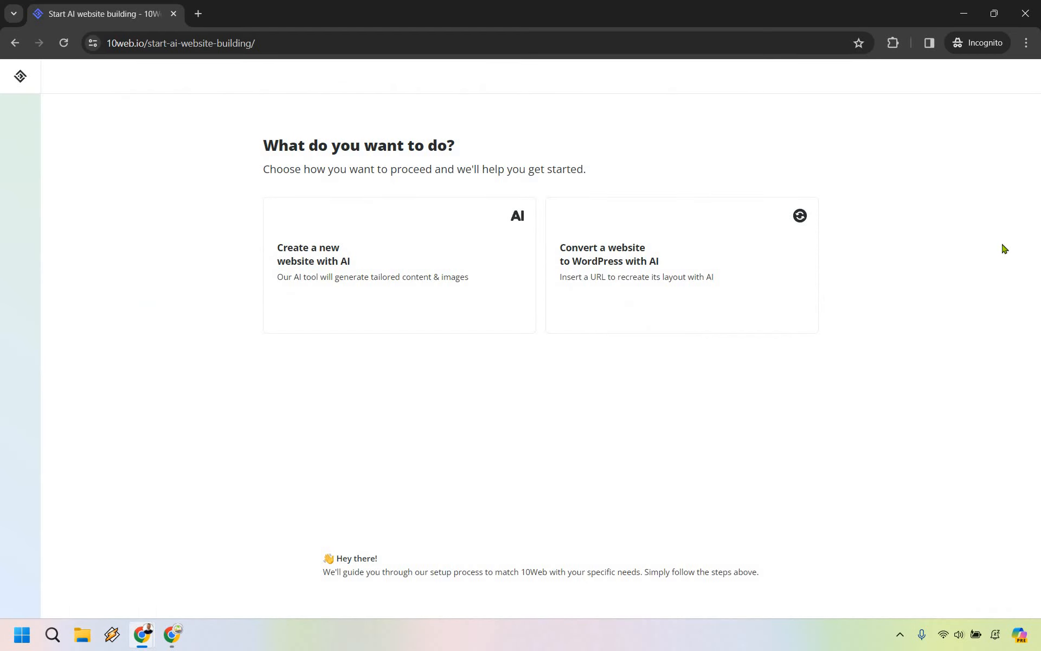
{"action": "mouse_move", "coordinate": [1005, 255]}
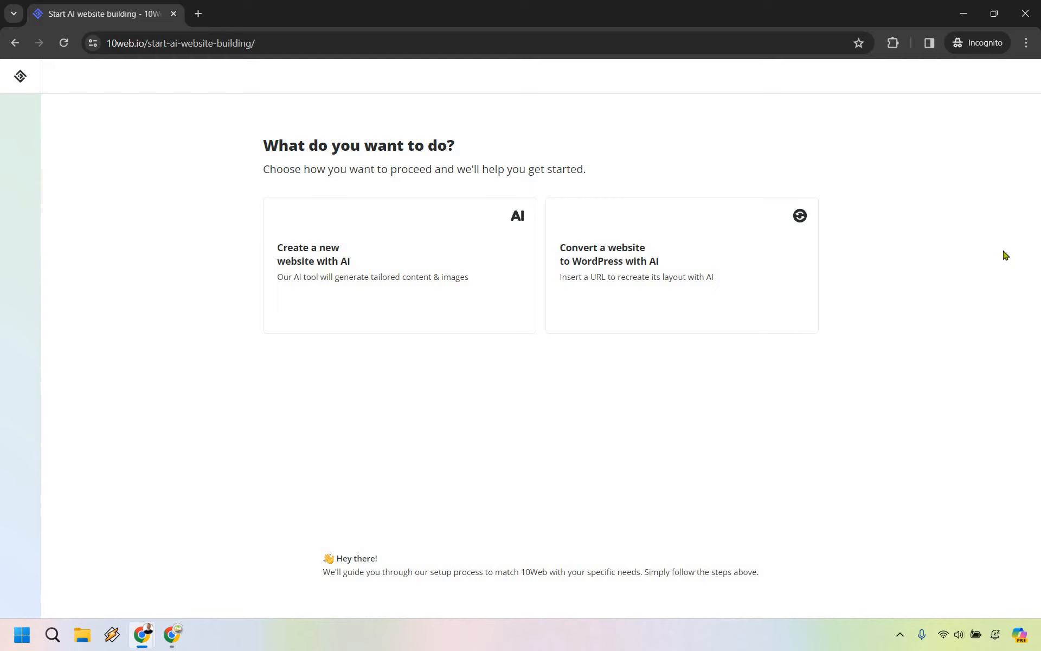
{"action": "mouse_move", "coordinate": [685, 249]}
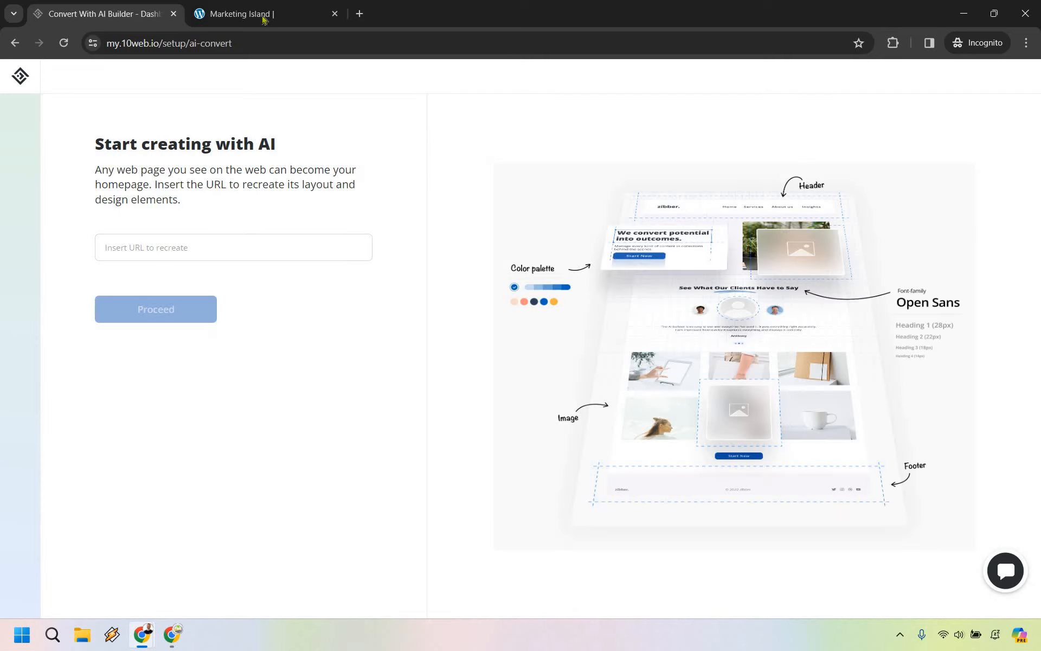
{"action": "left_click", "coordinate": [239, 13]}
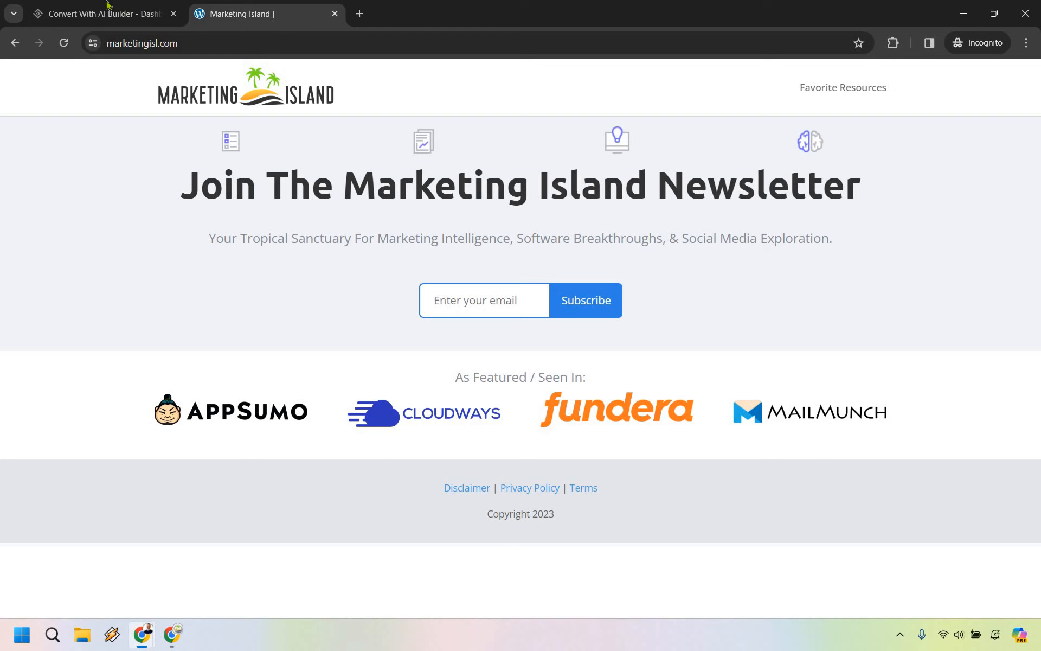
{"action": "left_click", "coordinate": [100, 13]}
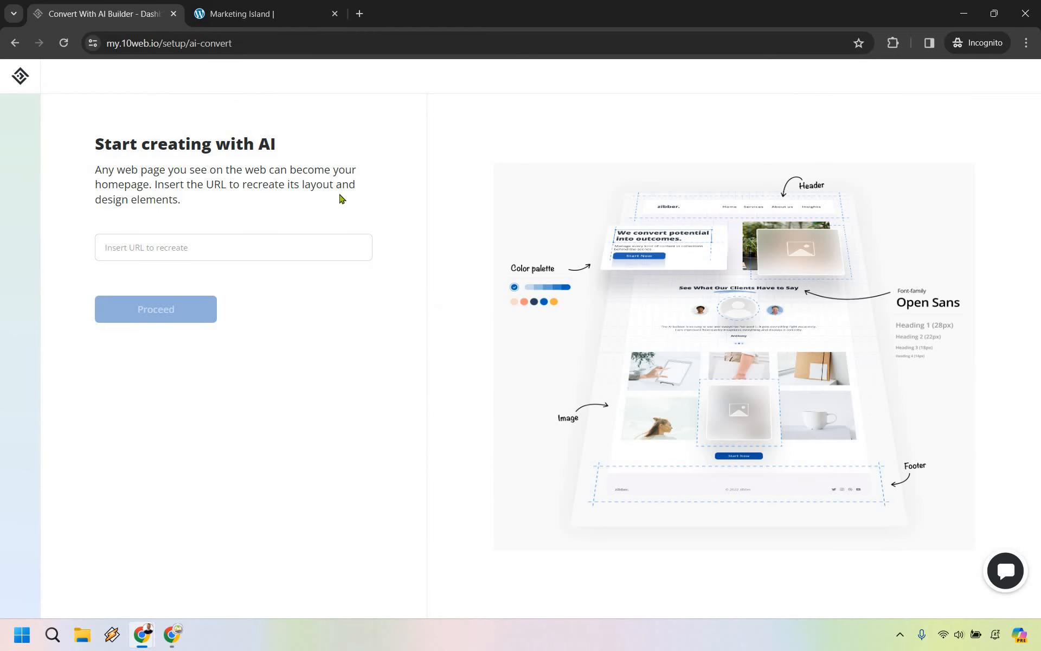
{"action": "type", "text": "https://www.marketingisl.com/"}
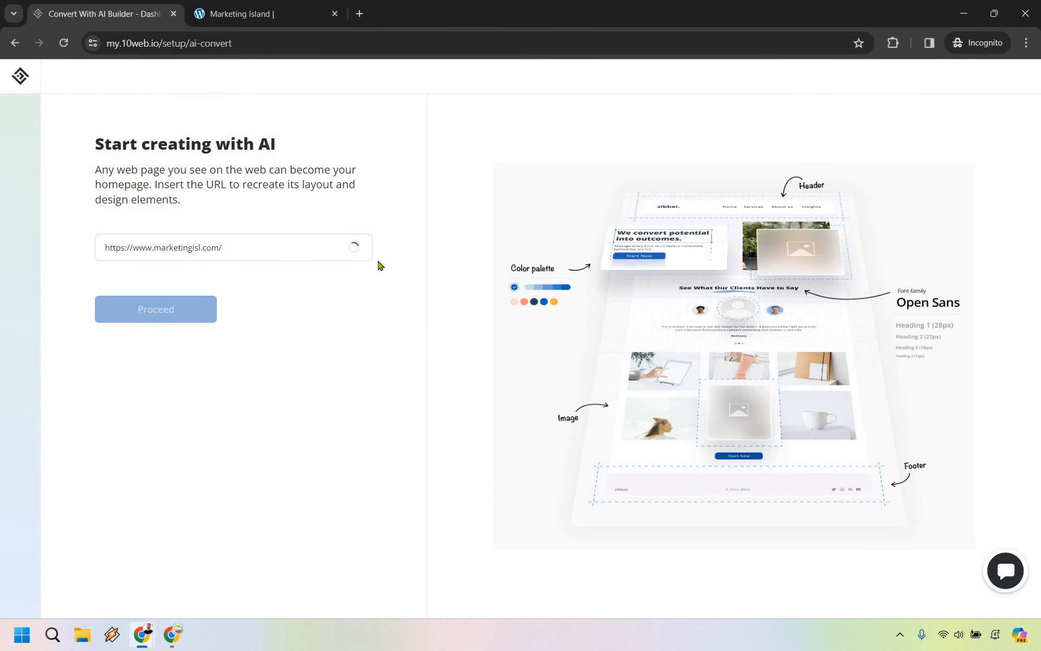
{"action": "mouse_move", "coordinate": [357, 321]}
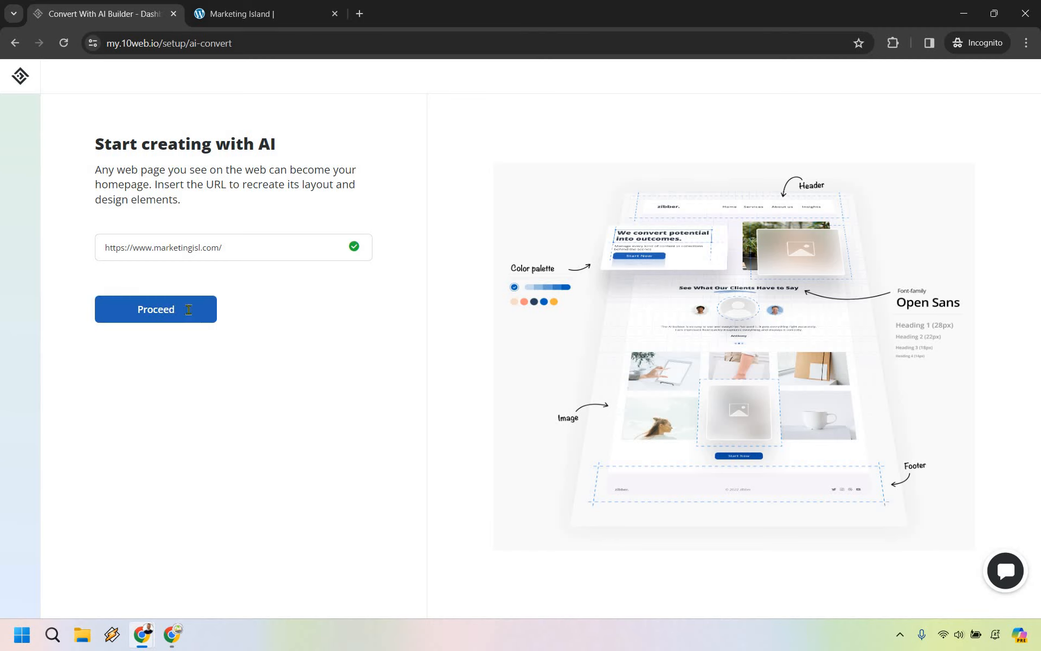
Proceed with recreating the Marketing Island page and let the build run
{"action": "left_click", "coordinate": [155, 309]}
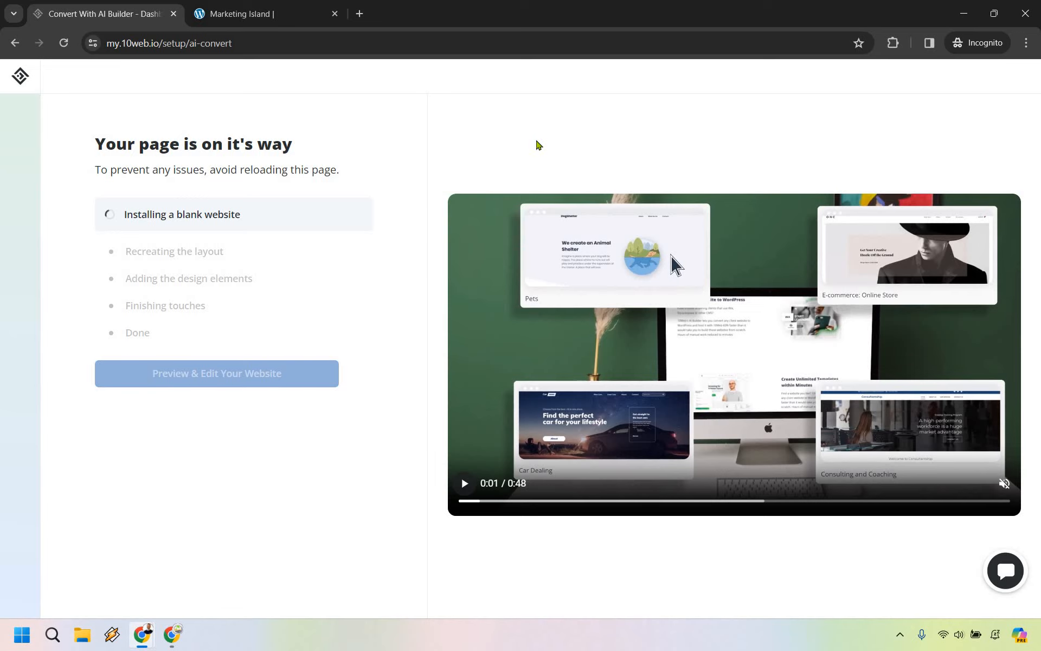
{"action": "mouse_move", "coordinate": [259, 220]}
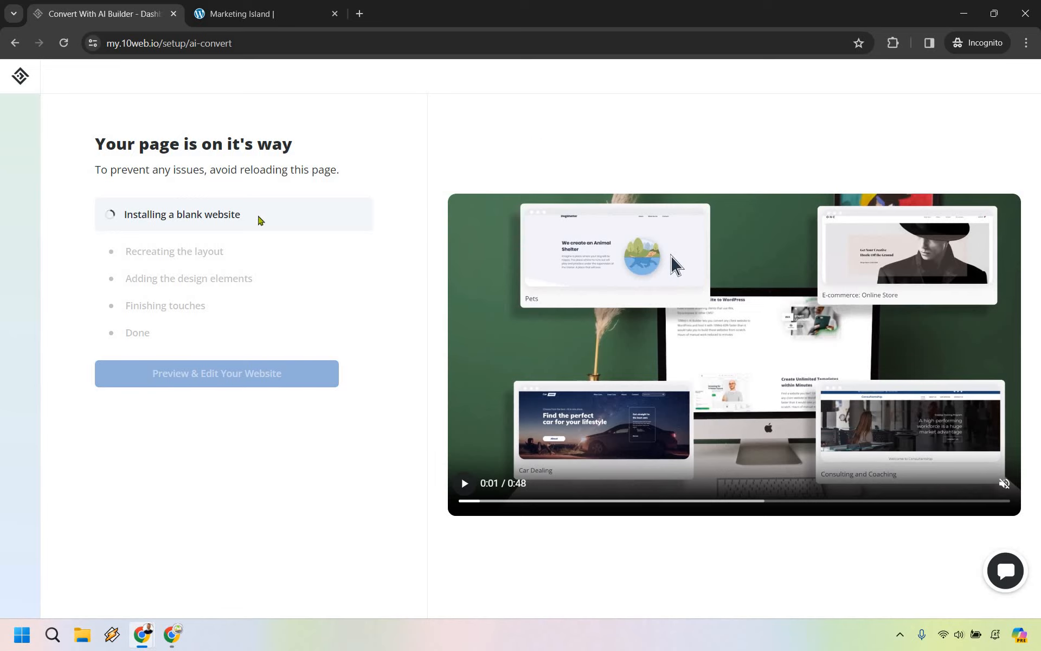
{"action": "mouse_move", "coordinate": [248, 262]}
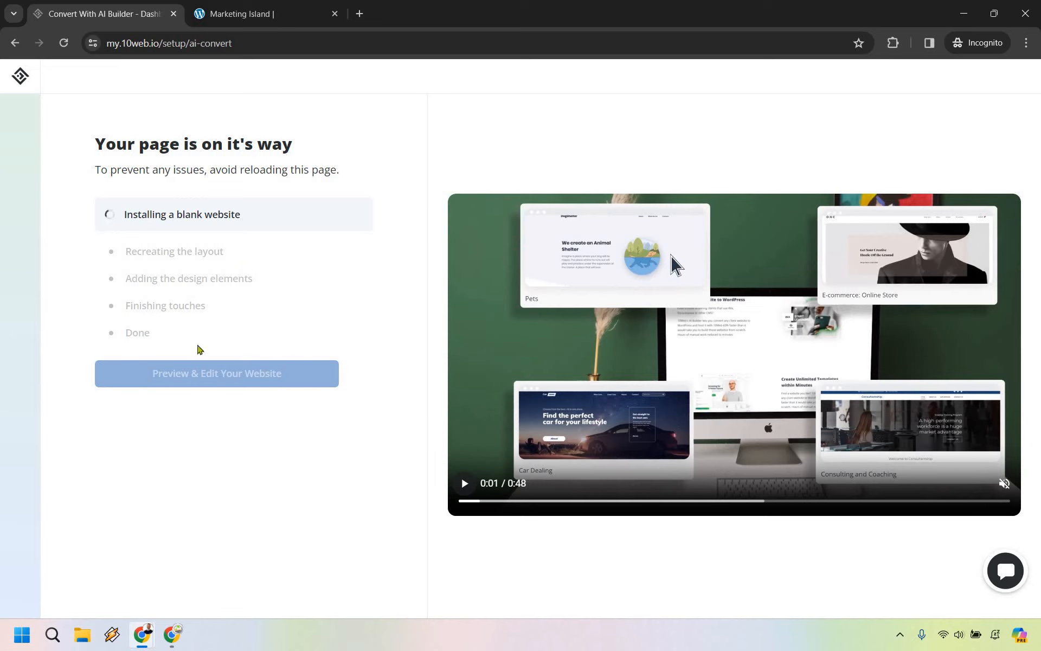
{"action": "mouse_move", "coordinate": [472, 130]}
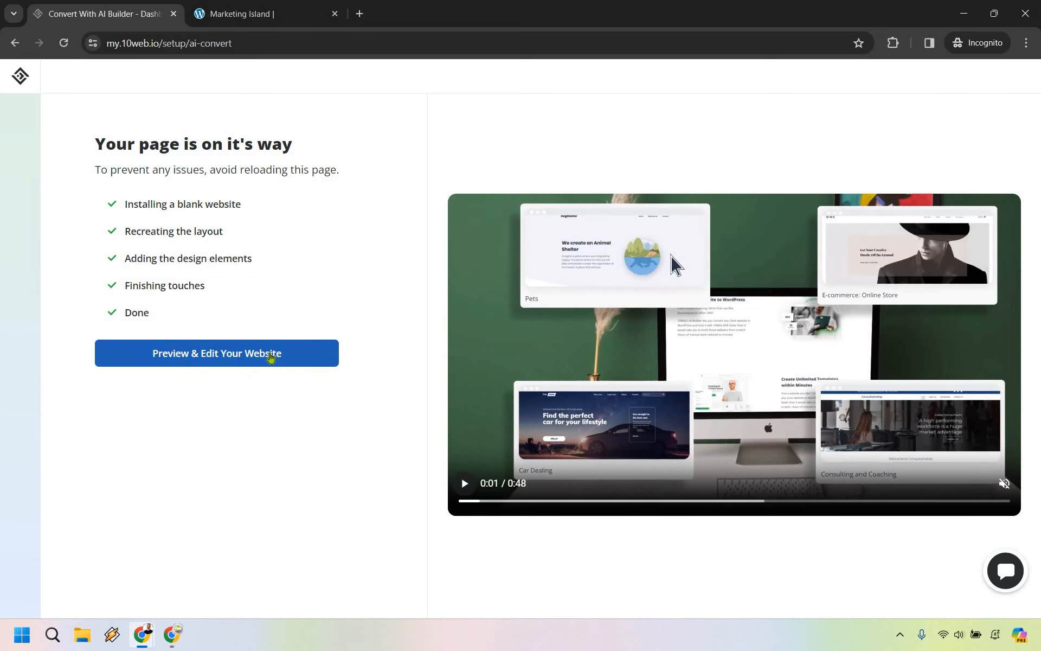
Go to the converted website's dashboard listing the published homepage
{"action": "left_click", "coordinate": [215, 353]}
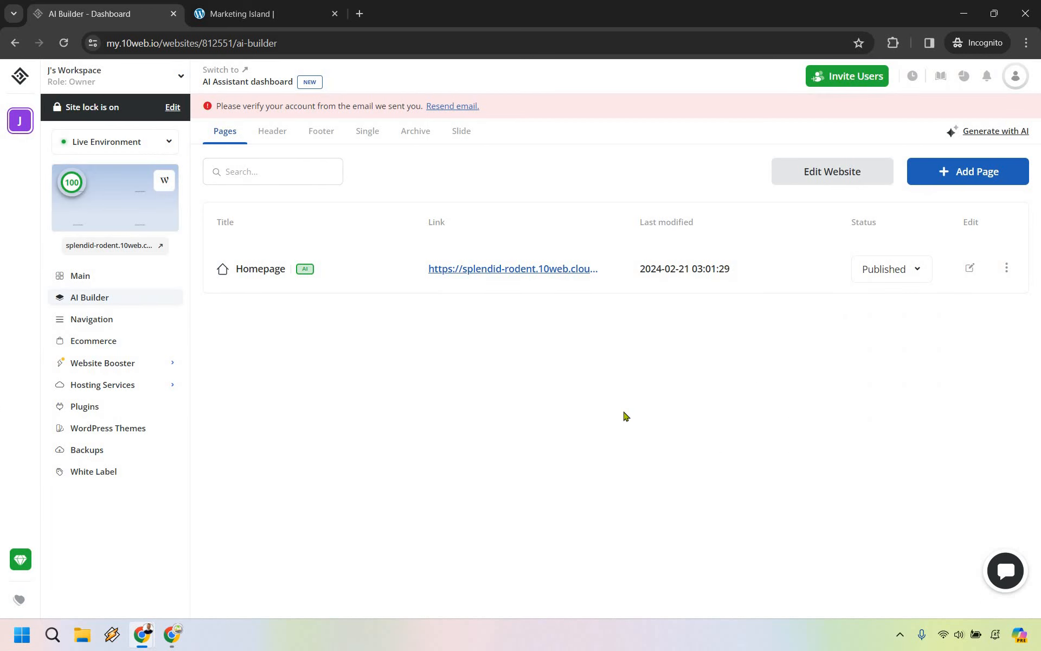
{"action": "mouse_move", "coordinate": [558, 391]}
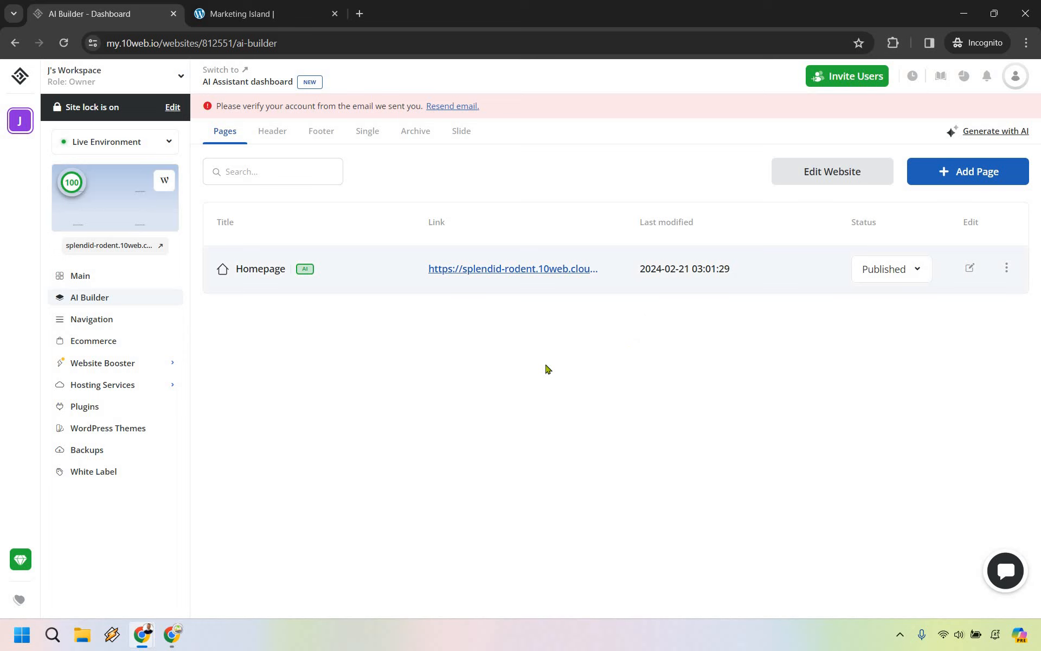
{"action": "mouse_move", "coordinate": [633, 432]}
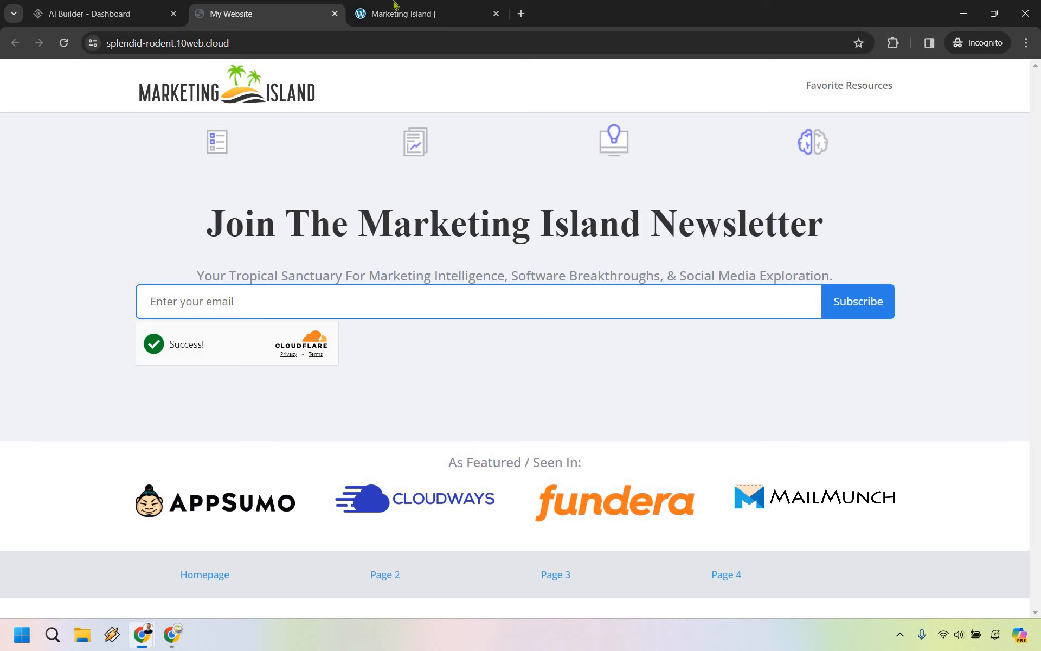
Bring up the original Marketing Island tab to compare with the recreated copy
{"action": "left_click", "coordinate": [428, 13]}
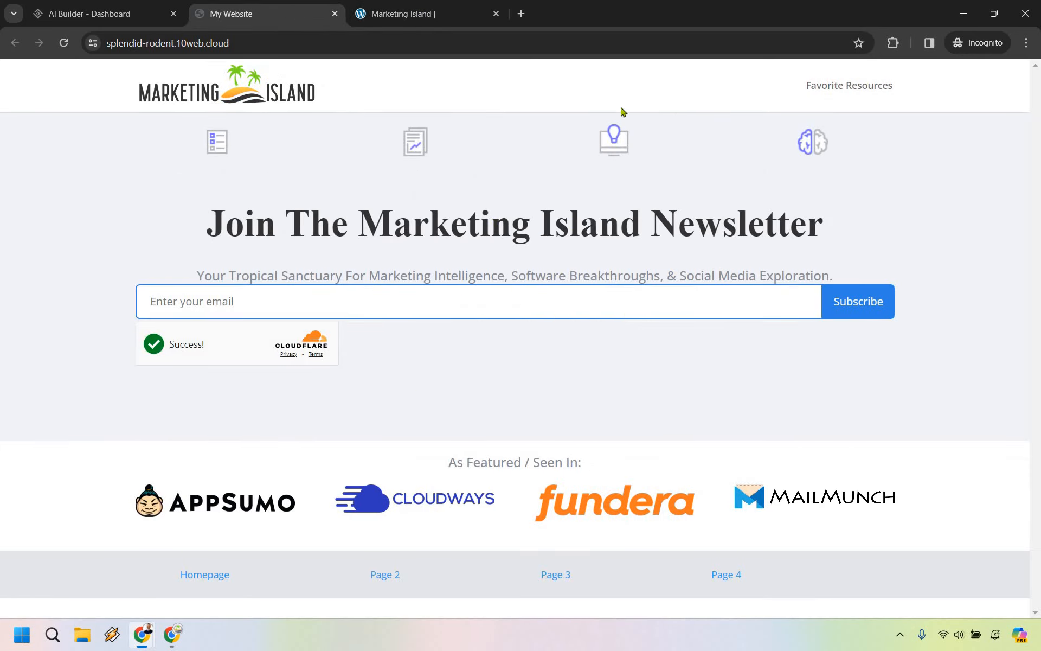
{"action": "mouse_move", "coordinate": [455, 5]}
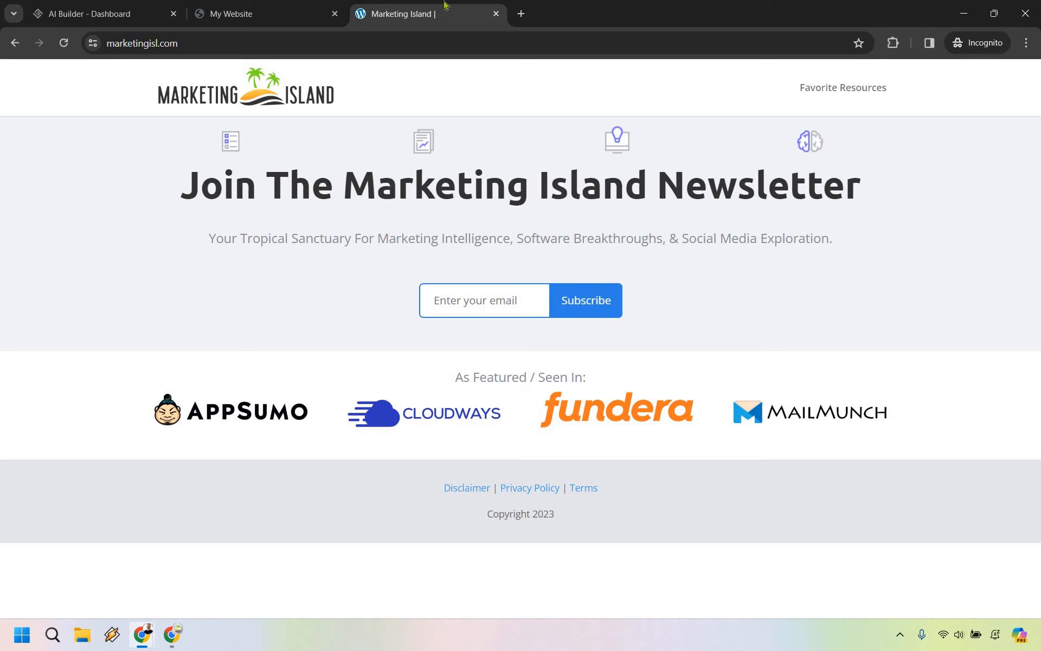
{"action": "mouse_move", "coordinate": [637, 5]}
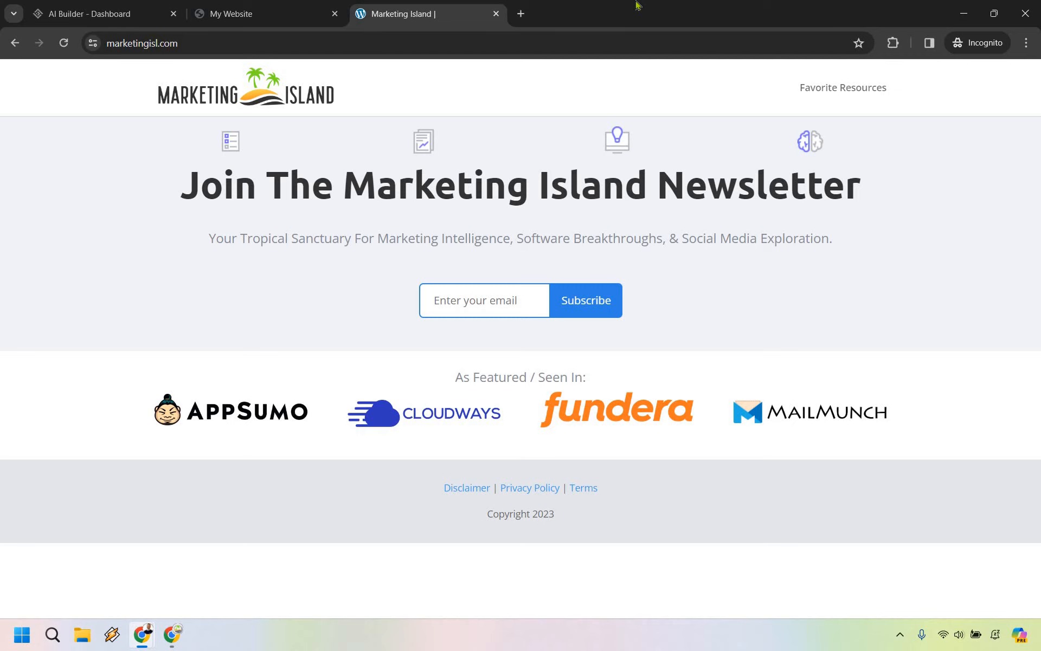
{"action": "mouse_move", "coordinate": [266, 13]}
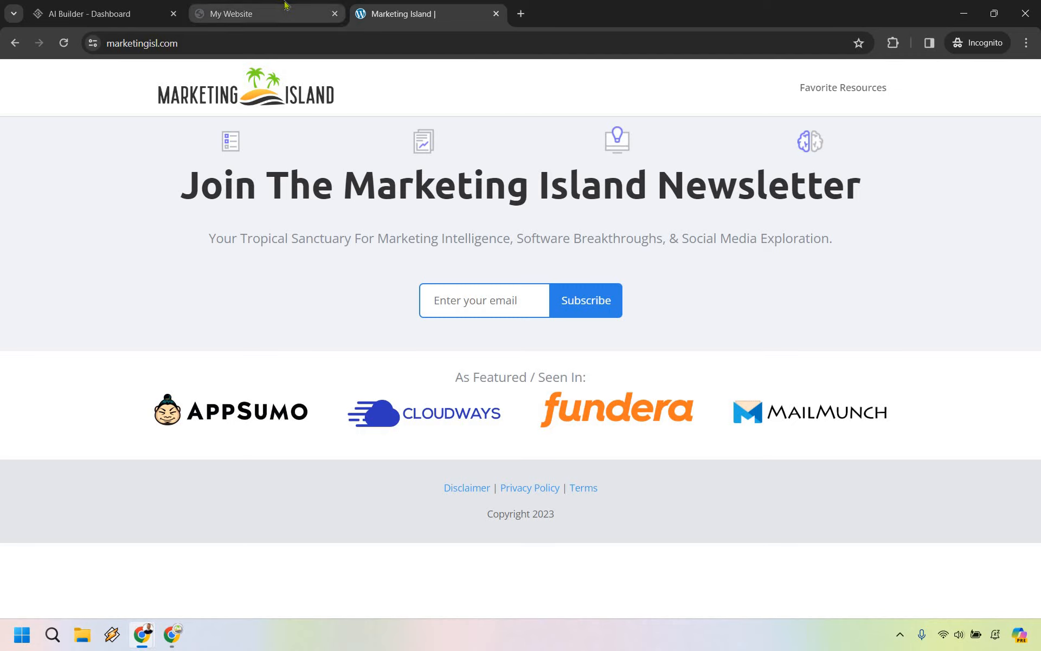
{"action": "left_click", "coordinate": [258, 13]}
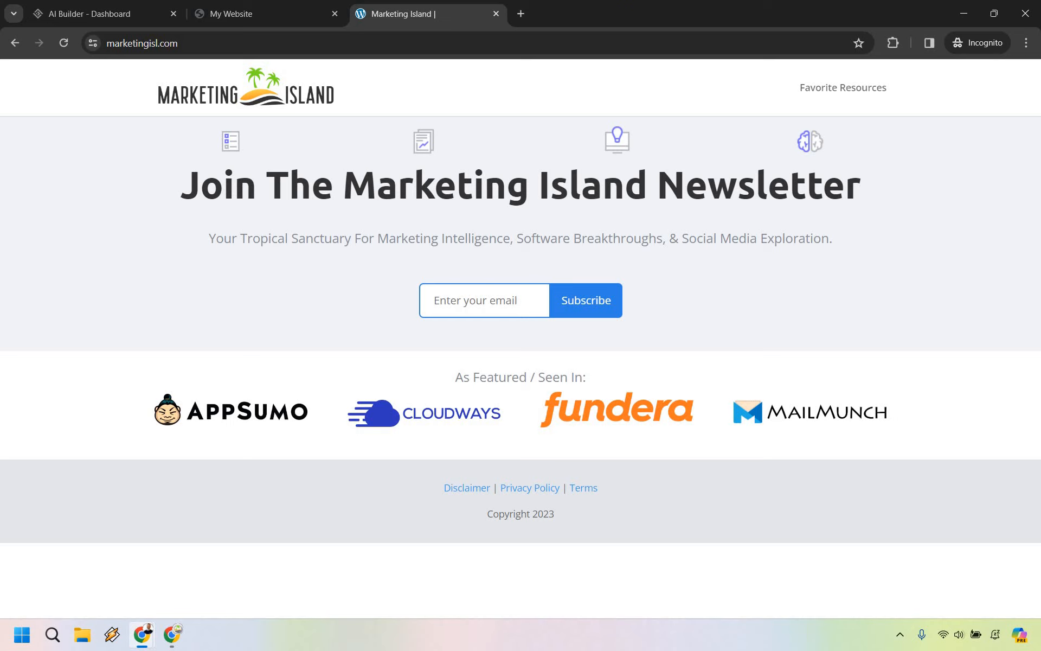
{"action": "mouse_move", "coordinate": [622, 4]}
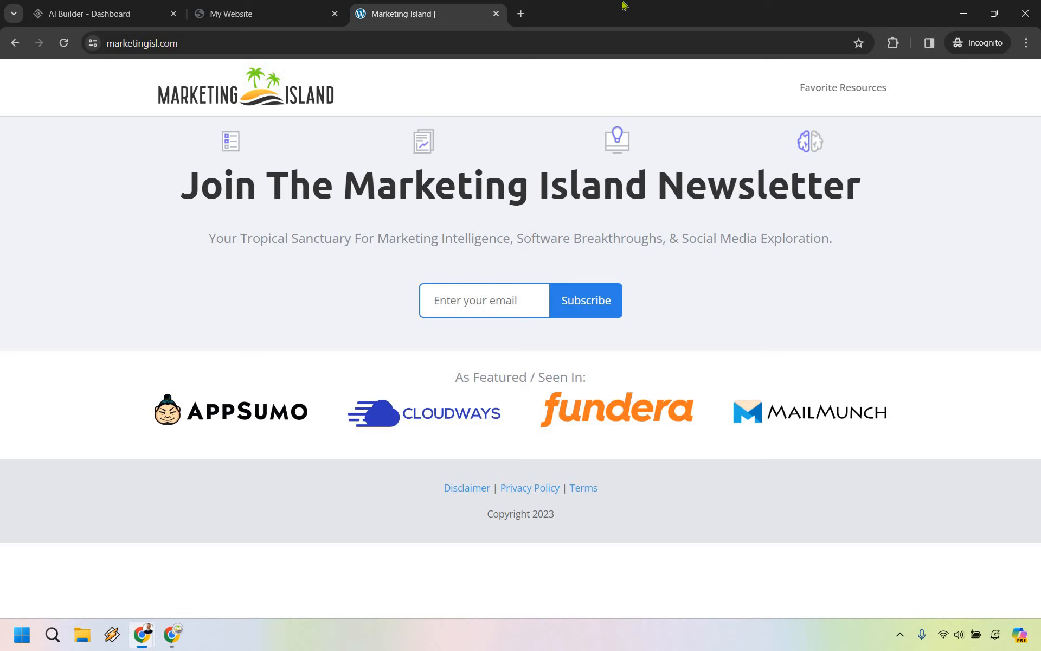